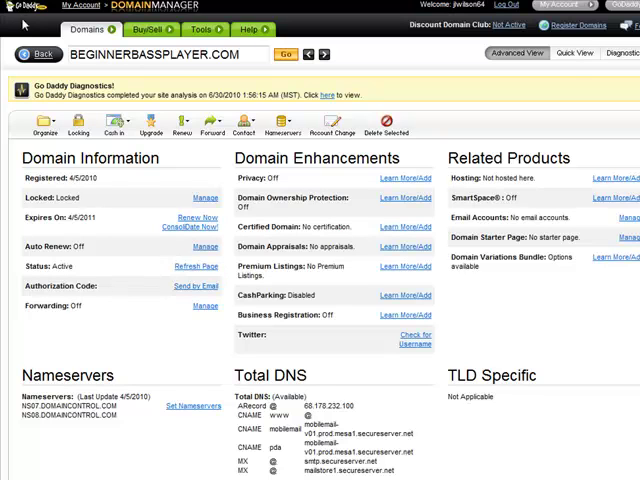
- Show the cPanel home scrolled to the Domains section listing Addon Domains
left_click(160, 54)
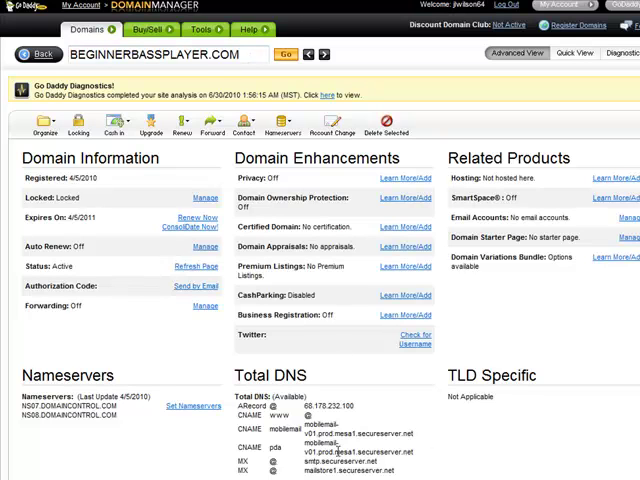
scroll("down", 3)
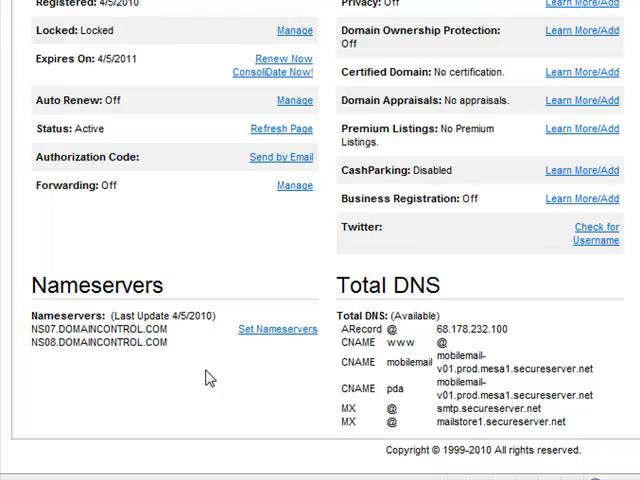
mouse_move(492, 352)
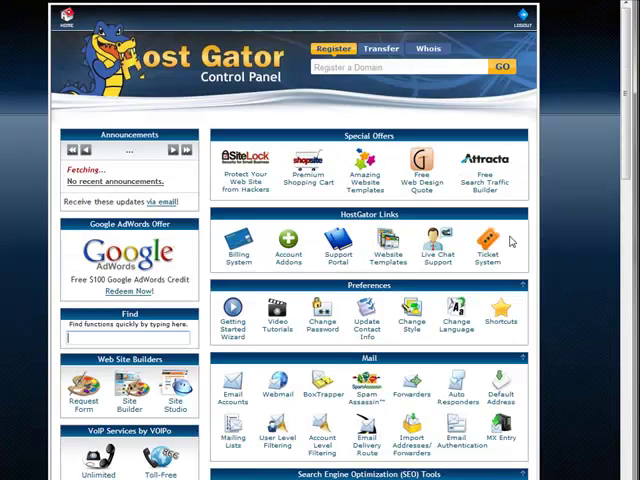
mouse_move(582, 224)
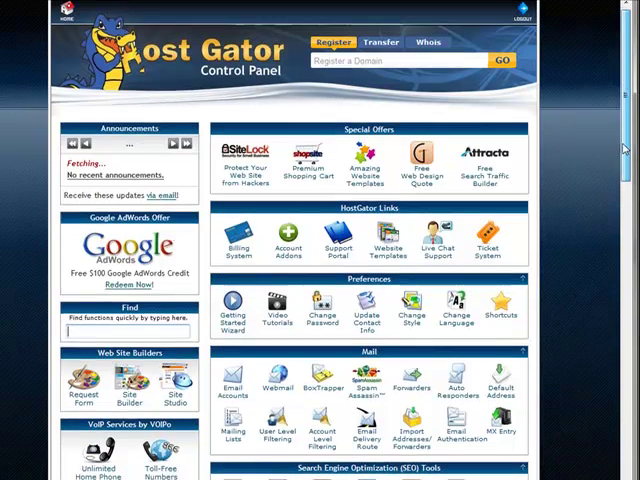
scroll("down", 3)
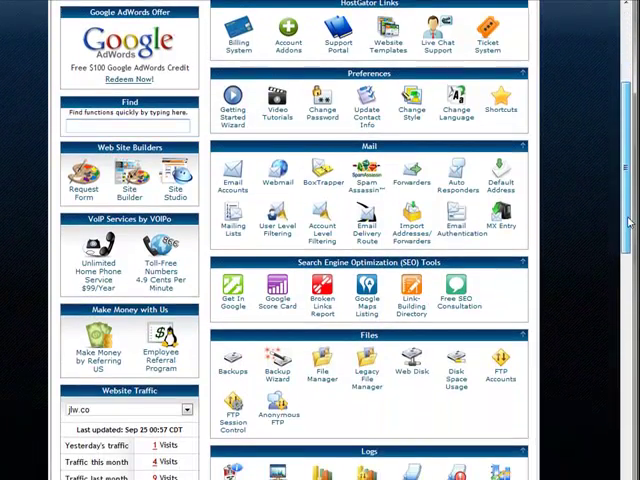
scroll("down", 3)
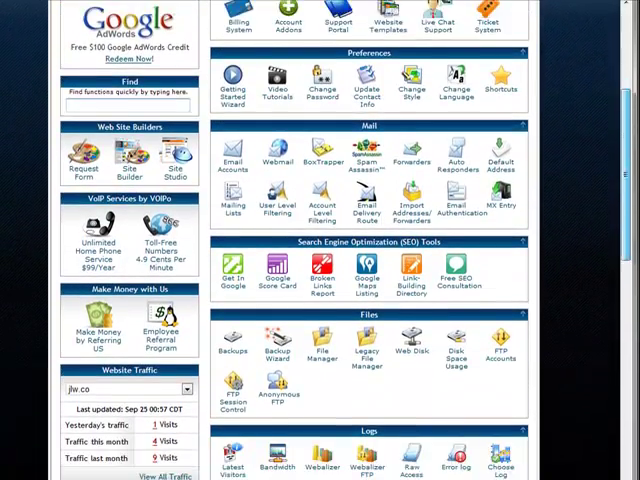
scroll("down", 3)
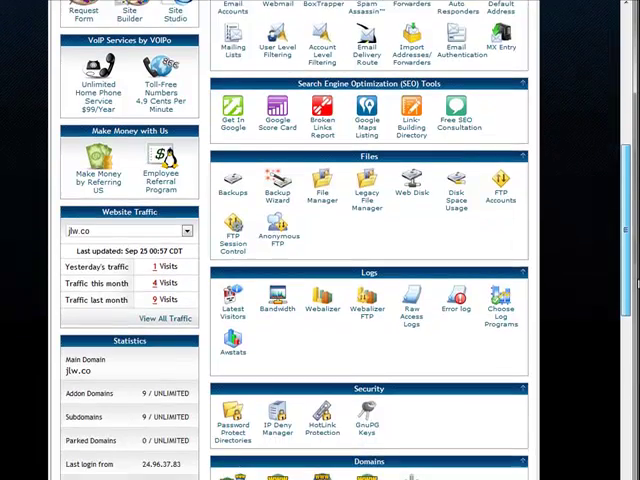
scroll("down", 3)
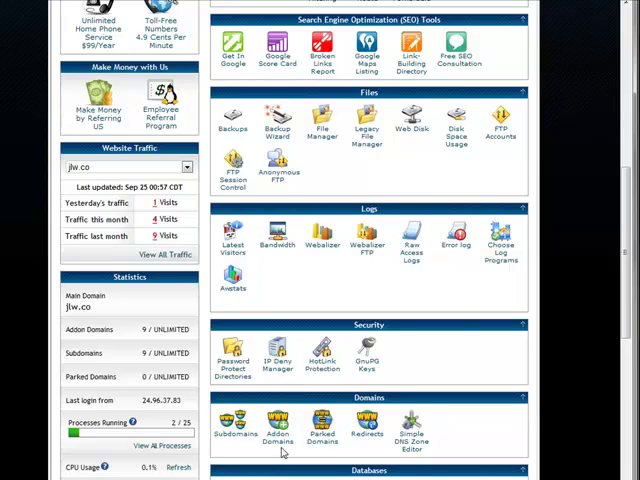
scroll("down", 3)
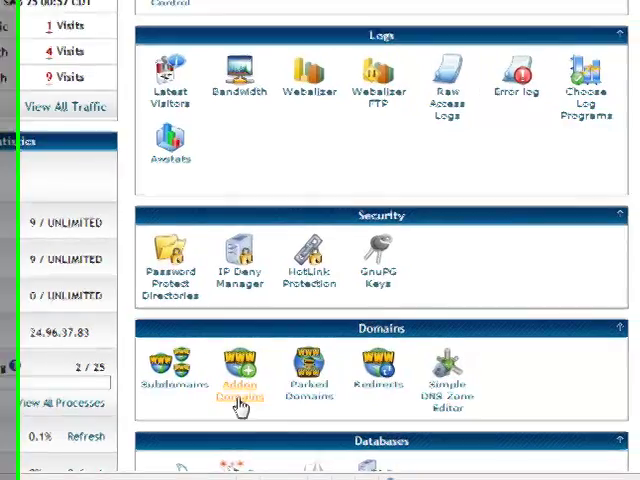
- Start the Addon Domains form and begin entering the new domain name
left_click(240, 364)
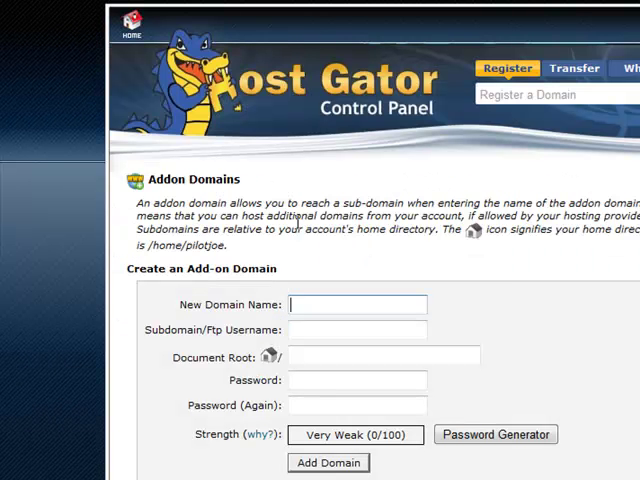
type("beginnerb")
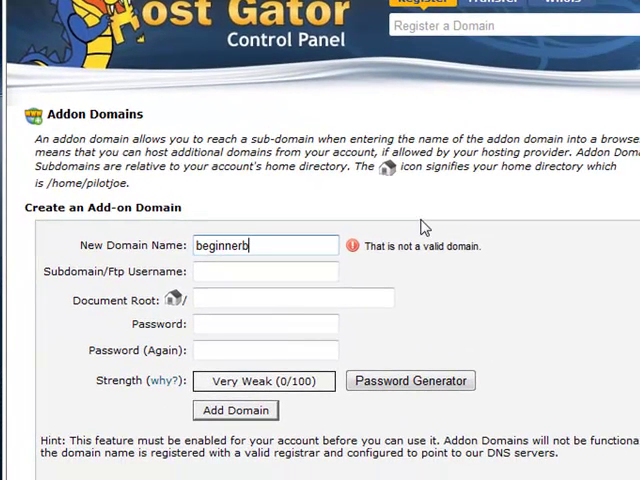
type("assplayer.")
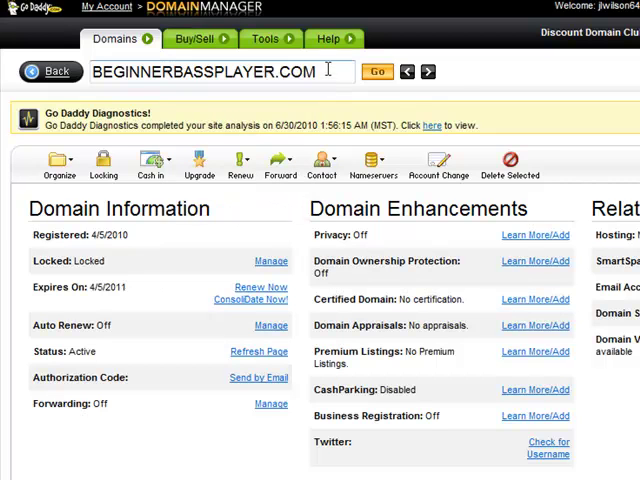
- Copy beginnerbassplayer.com from GoDaddy into the New Domain Name field
double_click(200, 72)
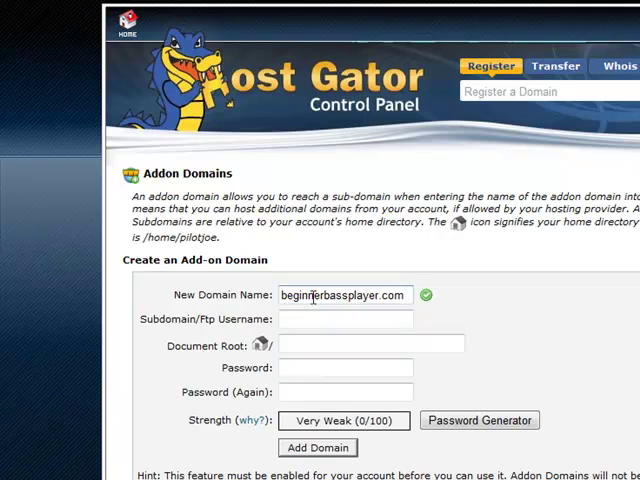
- Accept username beginnerbassplayer and document root public_html/beginnerbassplayer.com
scroll("down", 3)
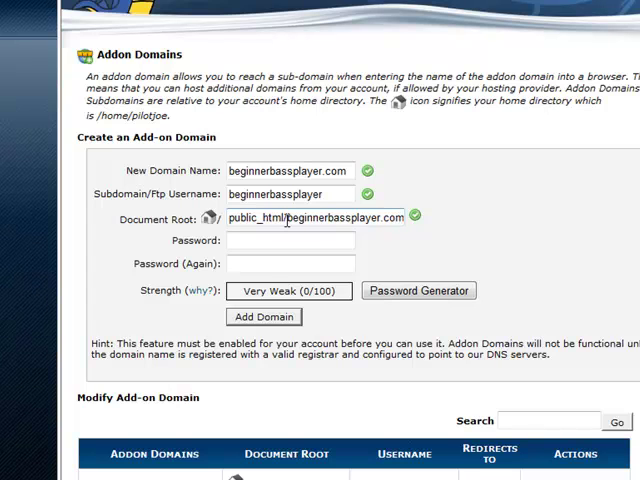
mouse_move(288, 218)
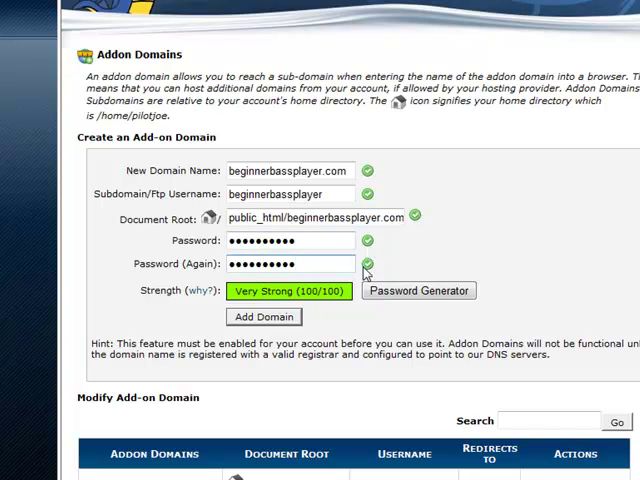
mouse_move(368, 272)
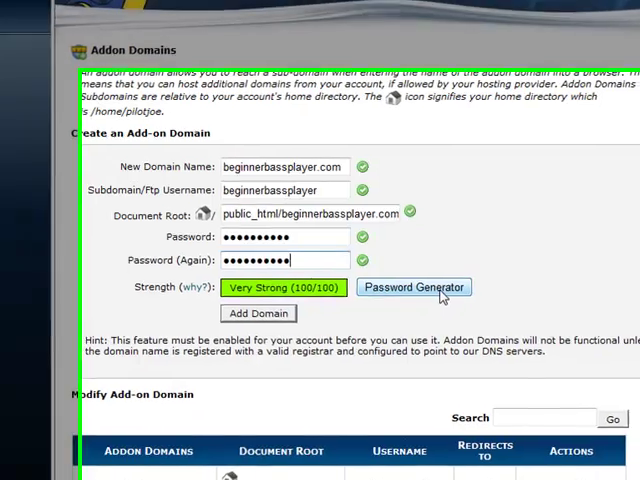
- Enter matching passwords rated Very Strong (100/100) in both password fields
scroll("down", 3)
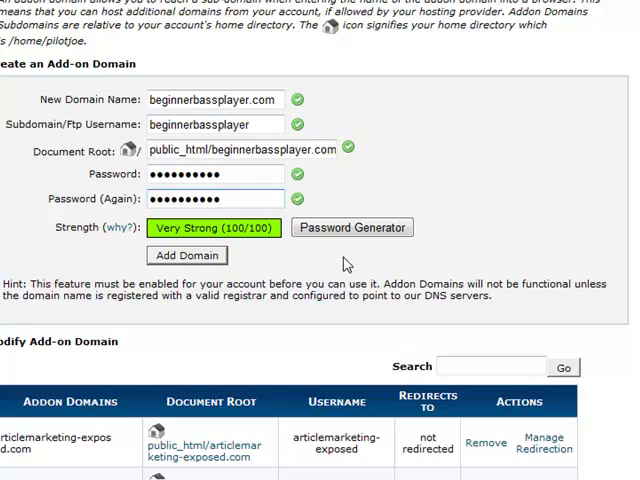
mouse_move(348, 258)
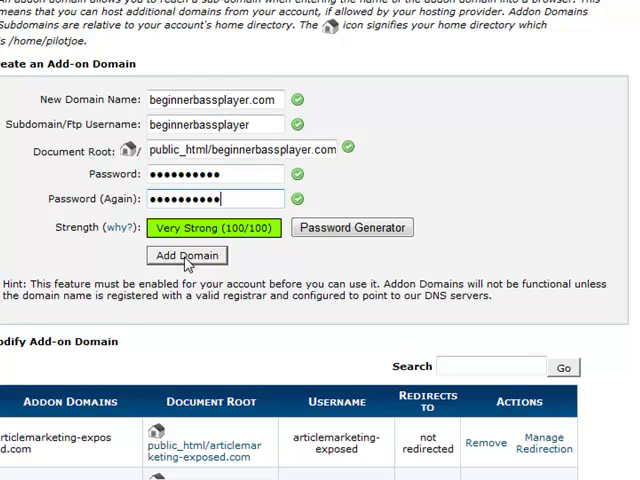
- Add the domain, confirming beginnerbassplayer.com created as an addon domain
left_click(186, 256)
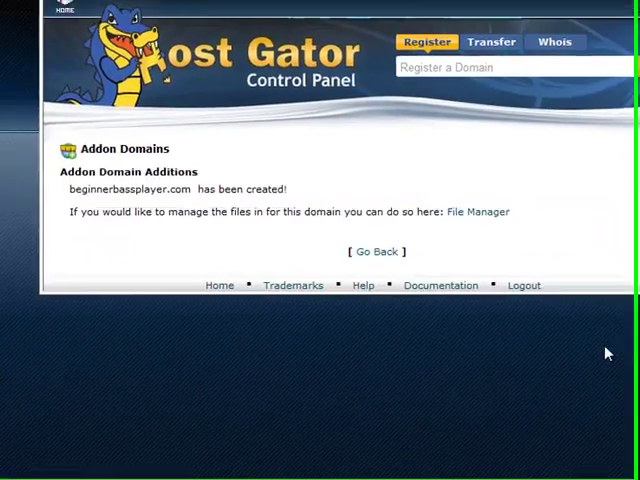